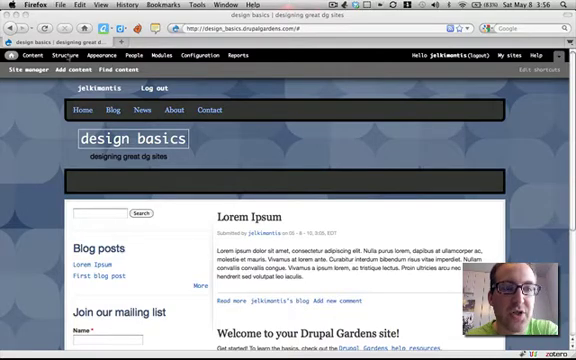
# - Go to the Forums administration page via Structure in the admin toolbar
pyautogui.click(72, 56)
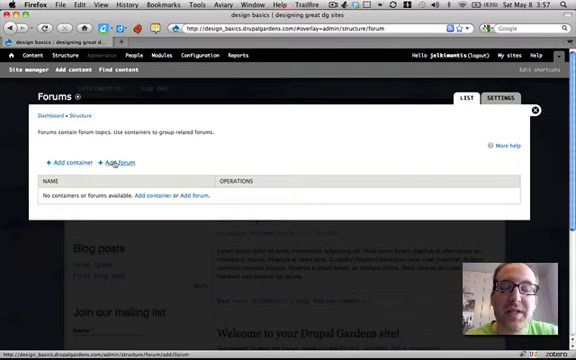
# - Fill a new container named 'General Forum' with a description about talking about anything
pyautogui.click(72, 160)
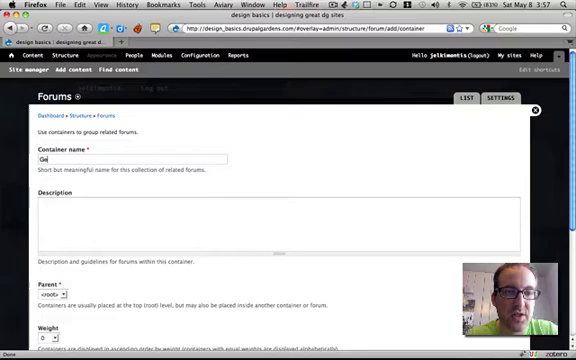
pyautogui.write('General Forum')
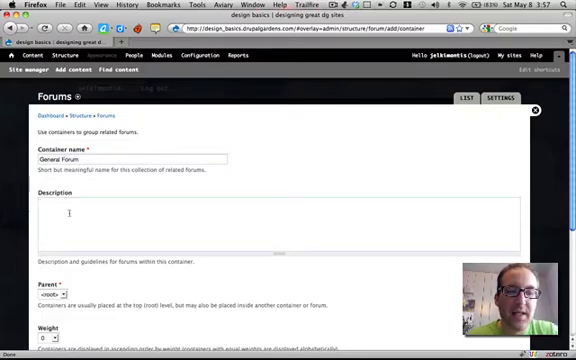
pyautogui.write('Tal')
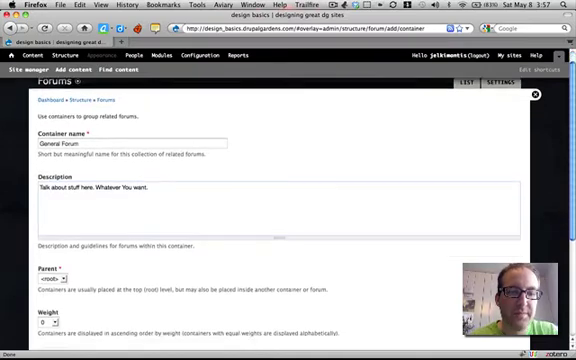
pyautogui.scroll(-3)
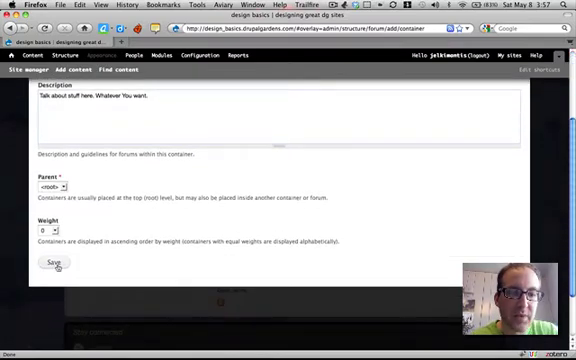
# - Save the General Forum container and enter 'Fun Chat' as a new forum's name
pyautogui.click(48, 264)
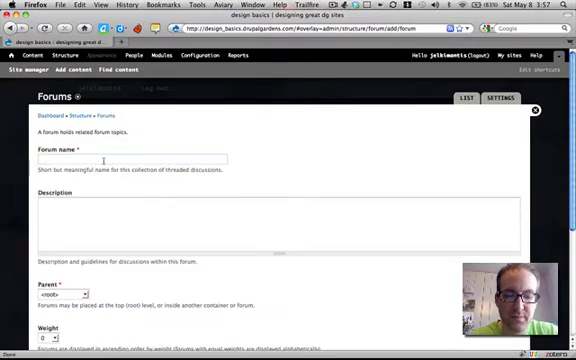
pyautogui.write('Fun Chat')
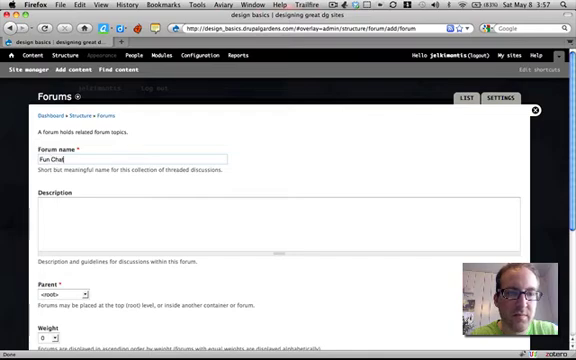
pyautogui.scroll(-3)
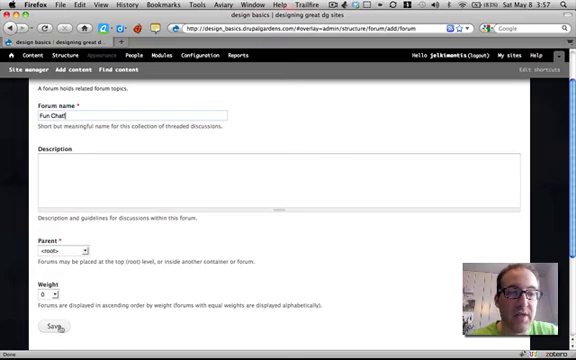
# - Save the Fun Chat forum, set General Forum's parent, and save the forums configuration
pyautogui.click(52, 328)
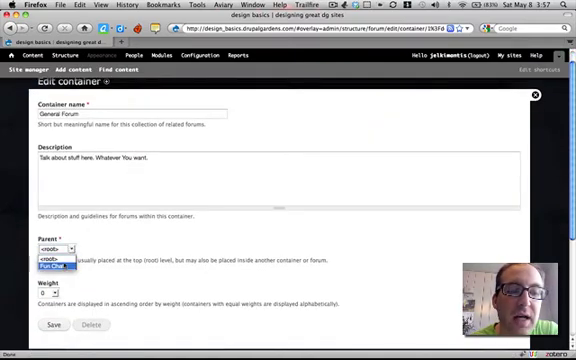
pyautogui.click(56, 266)
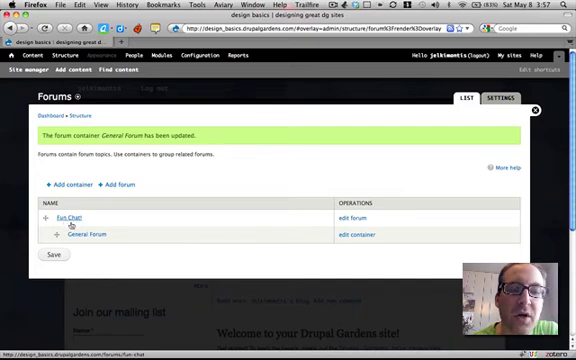
pyautogui.click(50, 258)
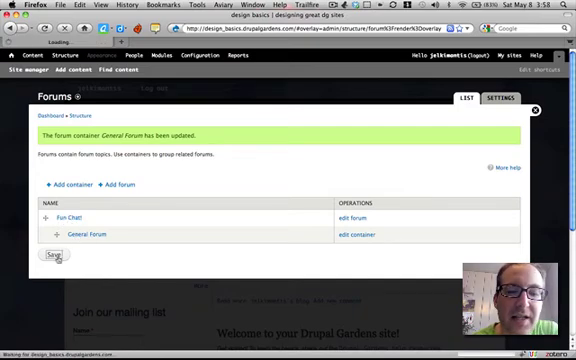
pyautogui.click(48, 258)
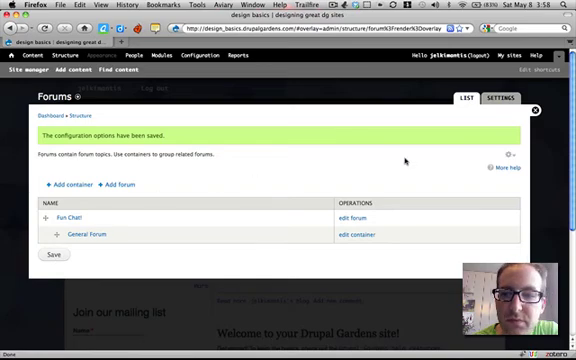